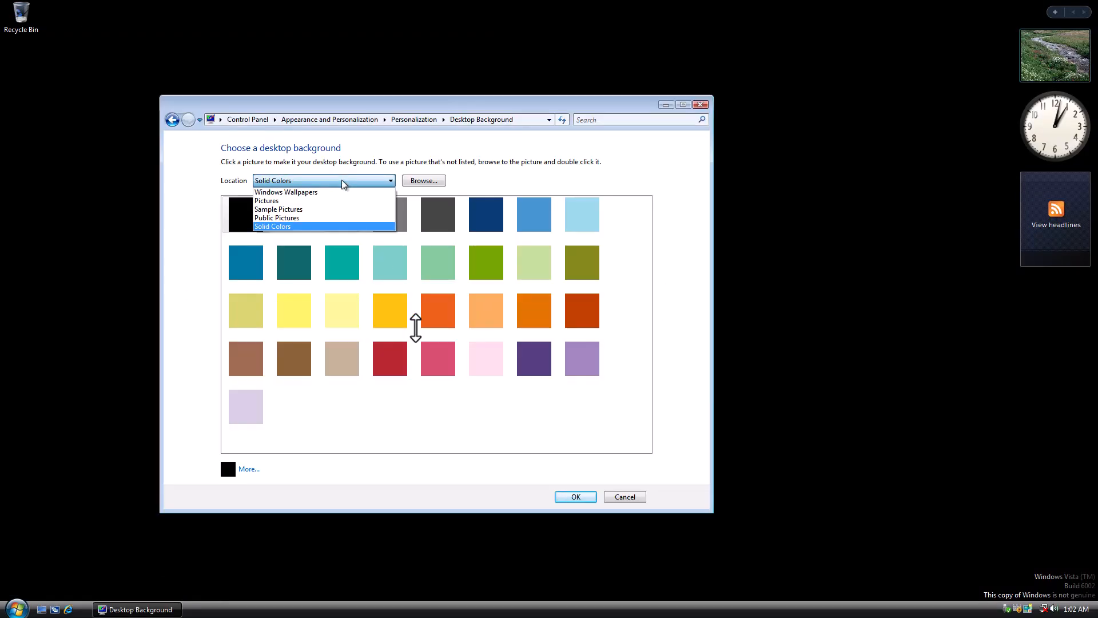
Step: Pick Solid Colors as the desktop background source in Control Panel
left_click(13, 606)
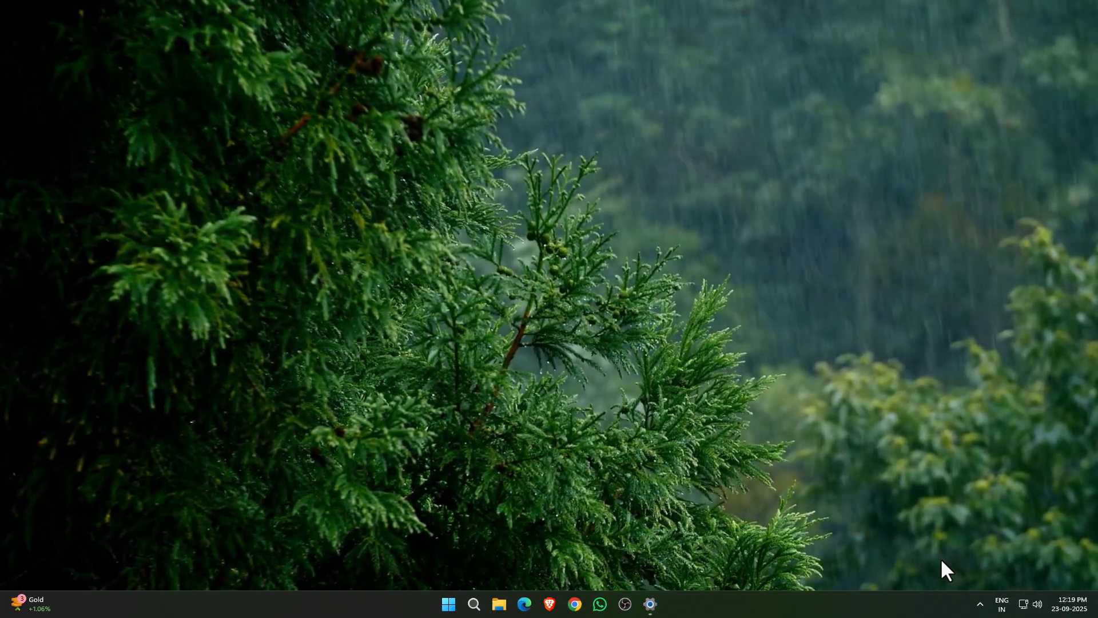
Step: Search Start for cmd and run Command Prompt as administrator
left_click(448, 604)
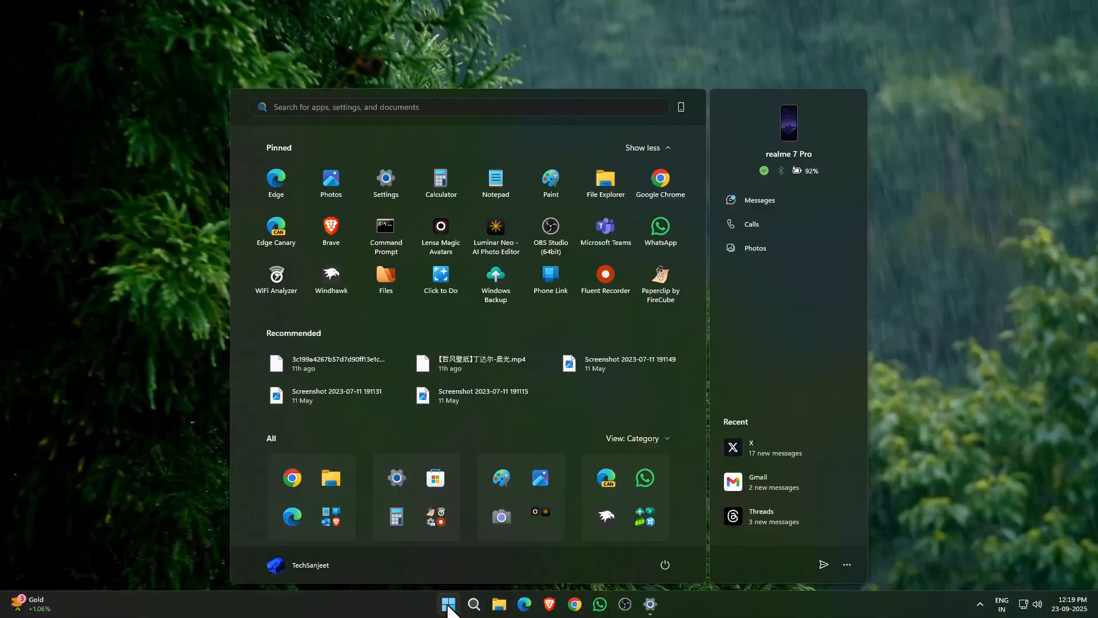
left_click(449, 603)
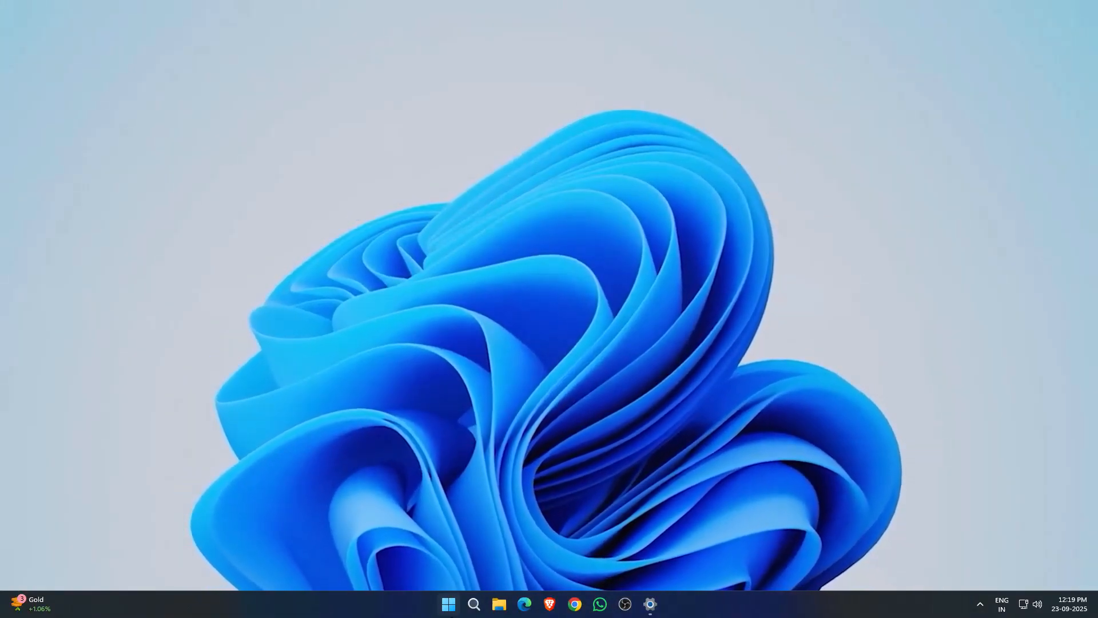
left_click(448, 605)
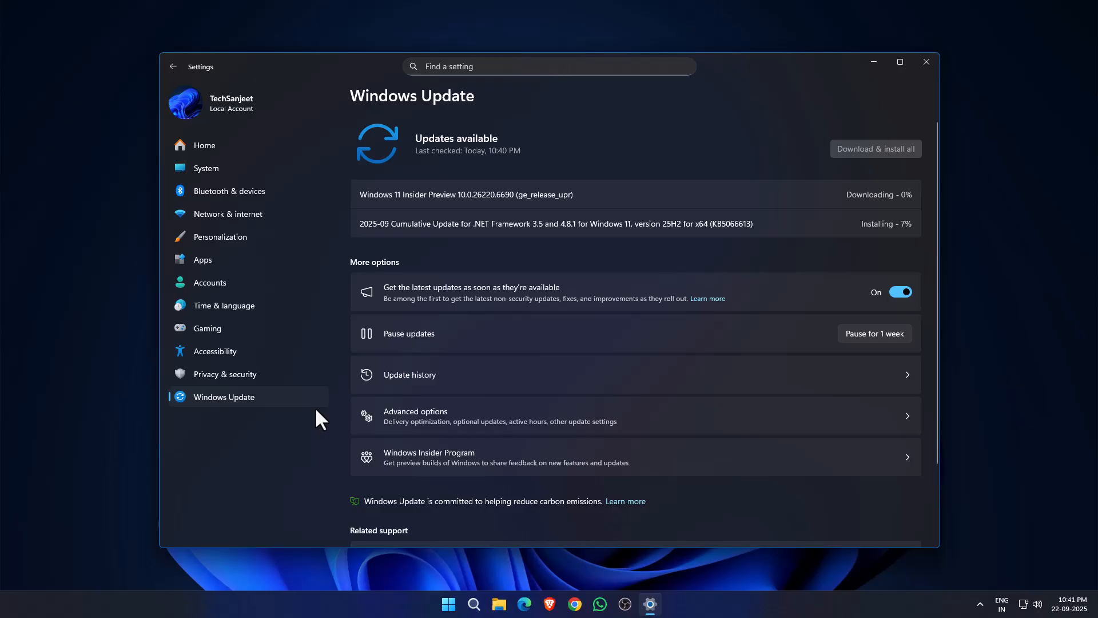
mouse_move(904, 198)
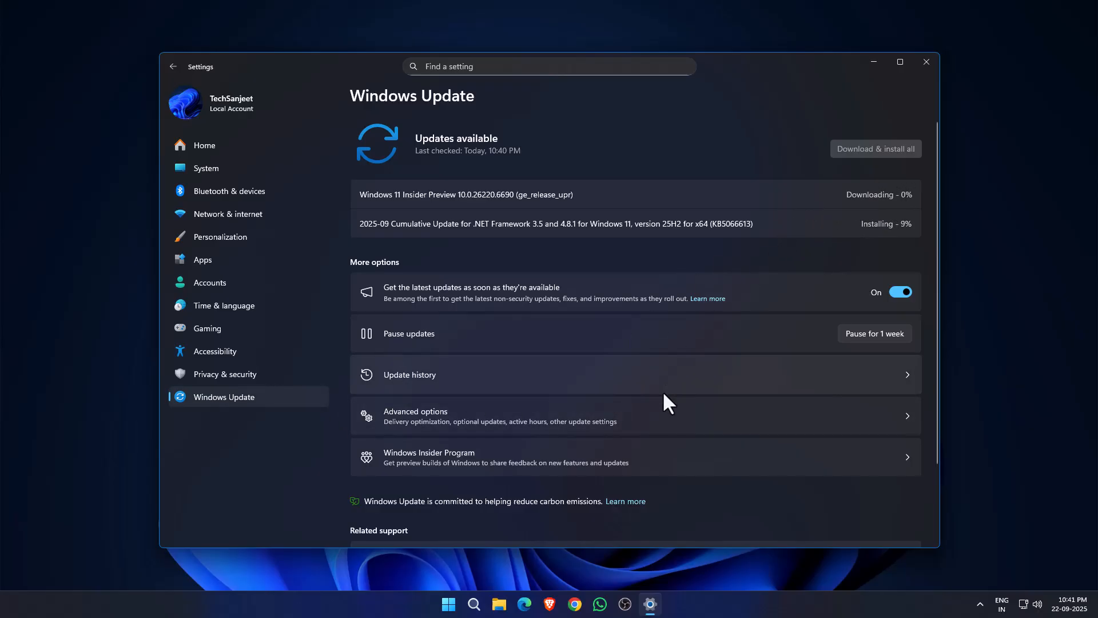
left_click(460, 603)
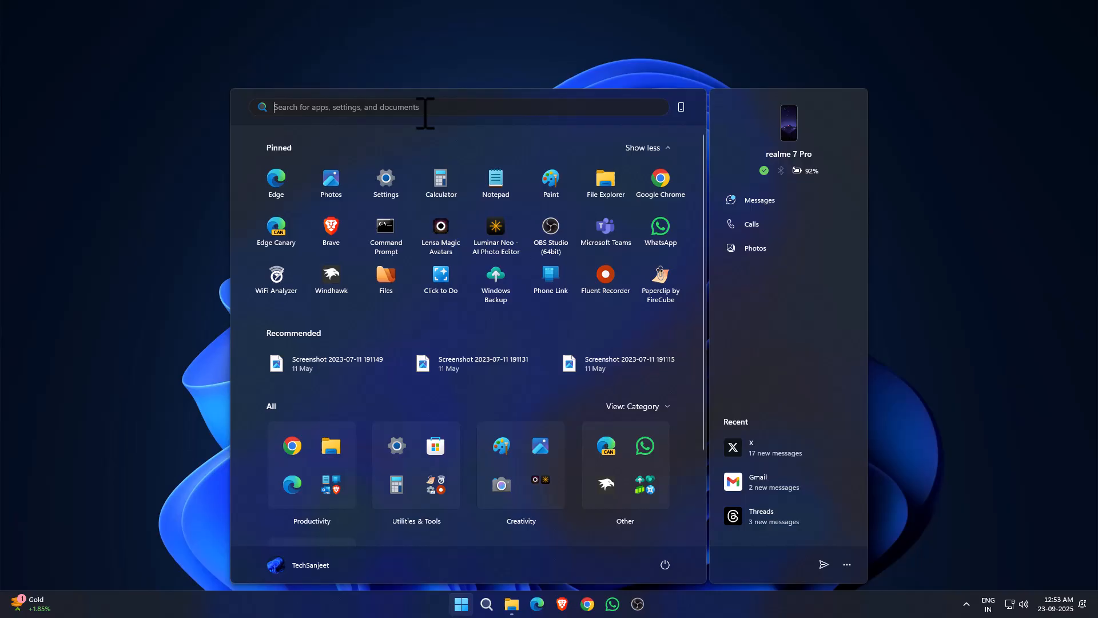
type("cmd")
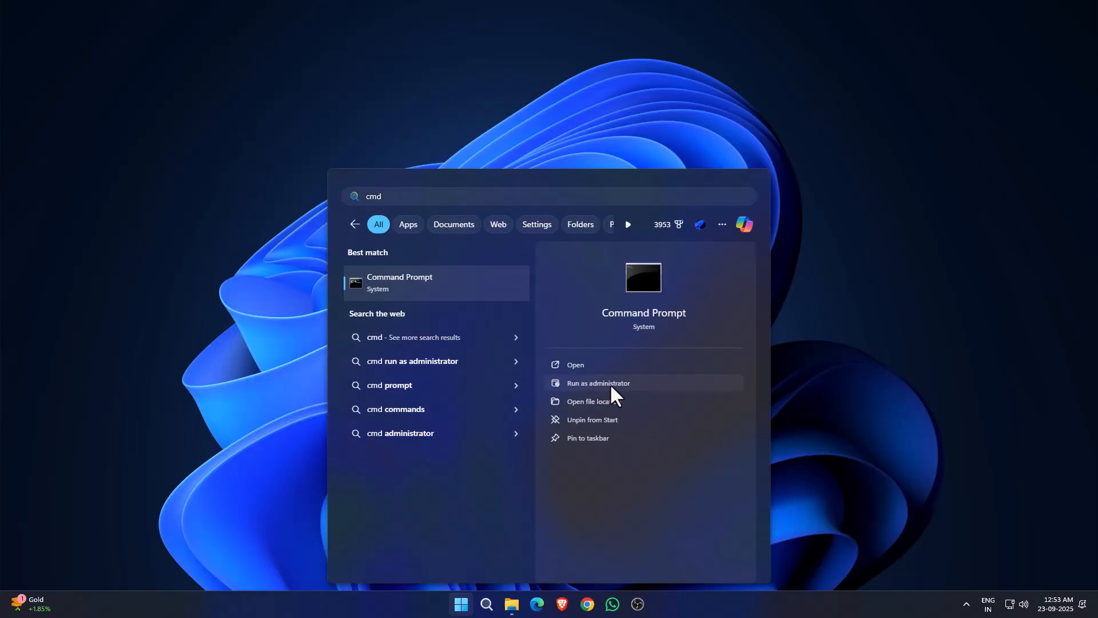
left_click(598, 382)
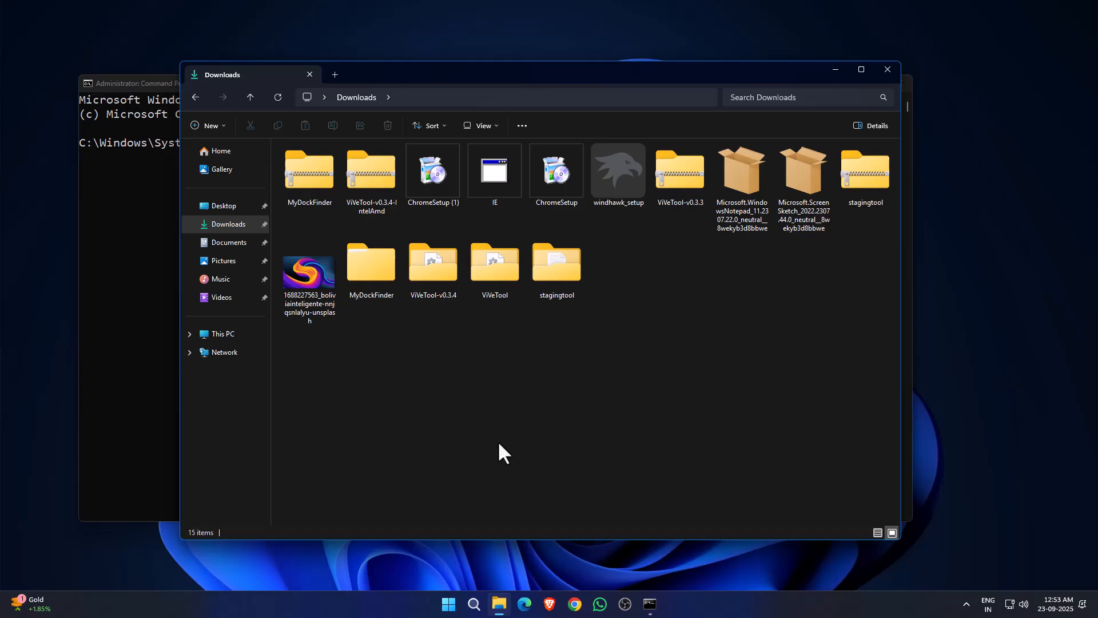
Step: Open the ViVeTool folder in Downloads and restart Windows Explorer
double_click(433, 262)
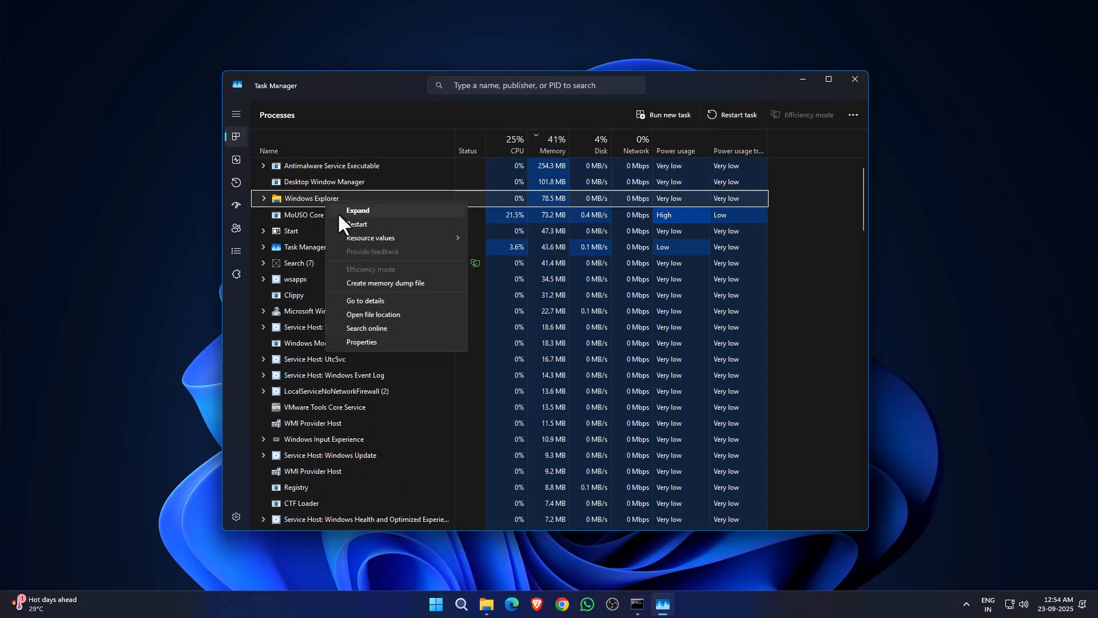
left_click(355, 224)
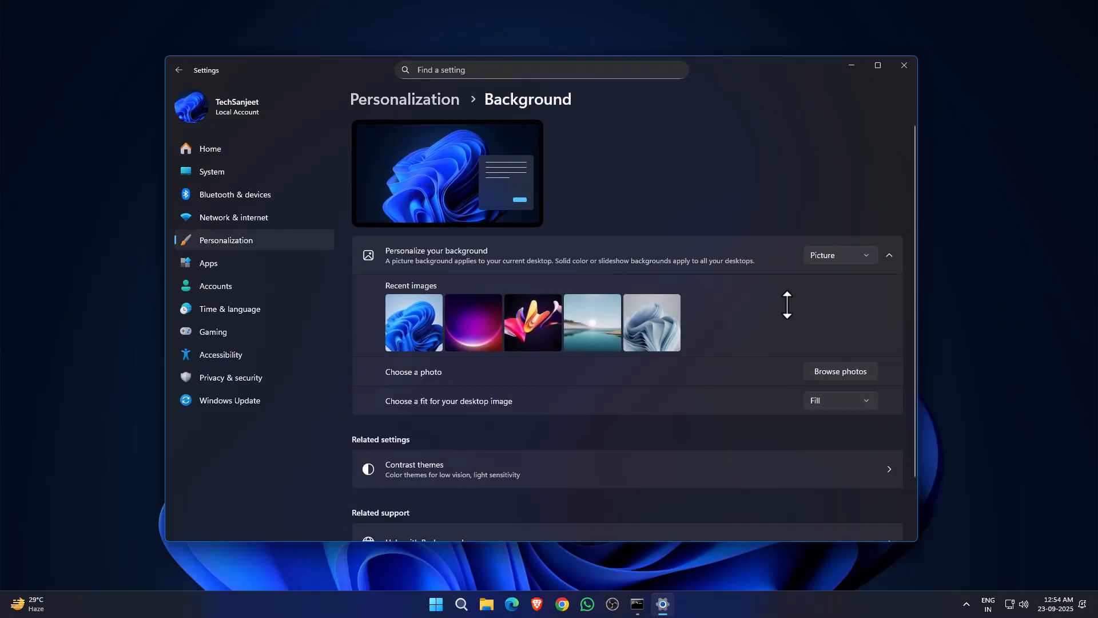
Step: Browse to the Desktop folder and choose the flower MP4 as the background picture
left_click(839, 371)
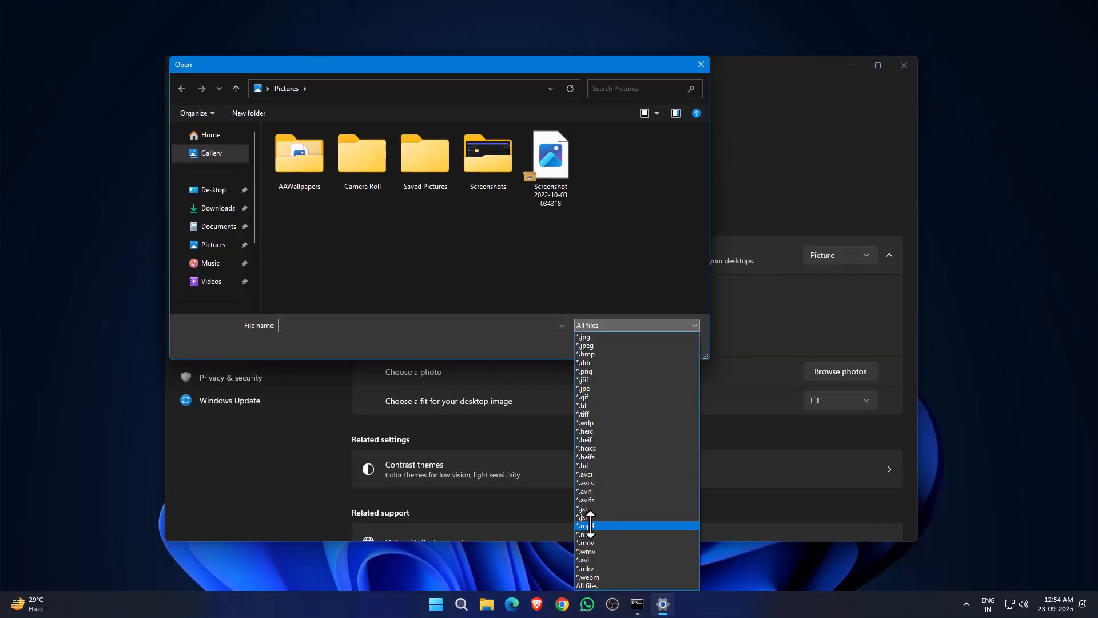
left_click(213, 190)
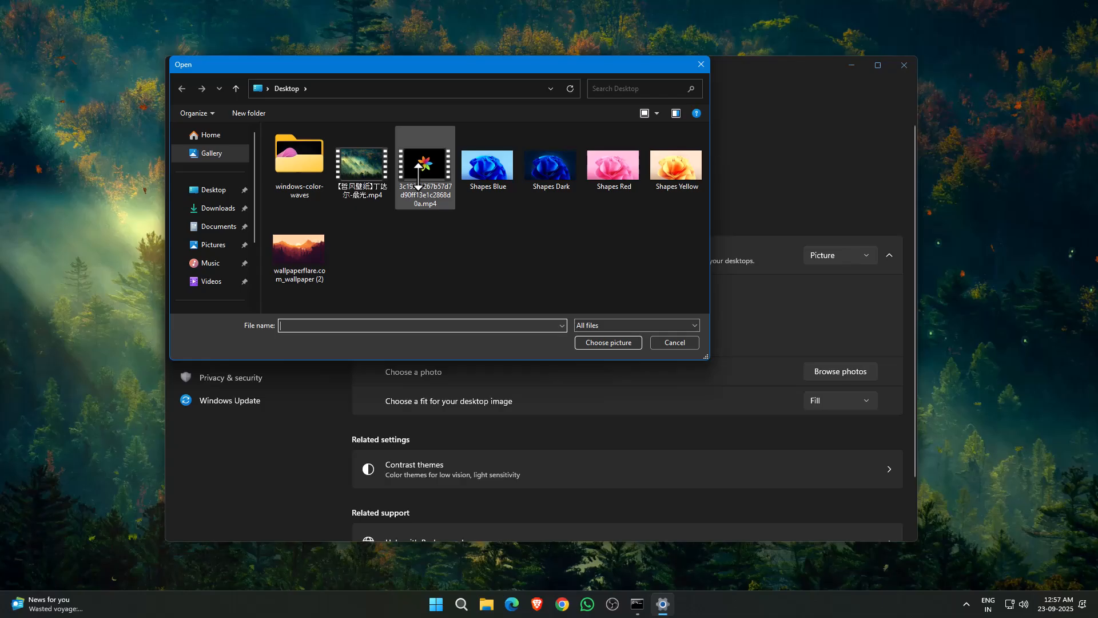
left_click(673, 343)
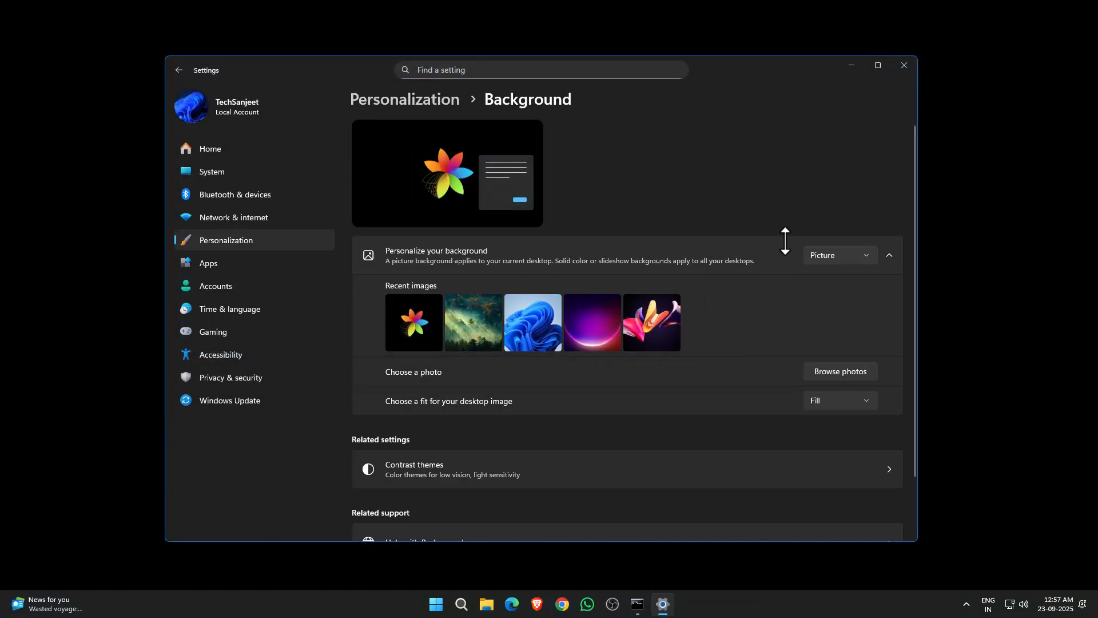
Step: Close Settings to see the flower video wallpaper, then open Start over it
left_click(903, 65)
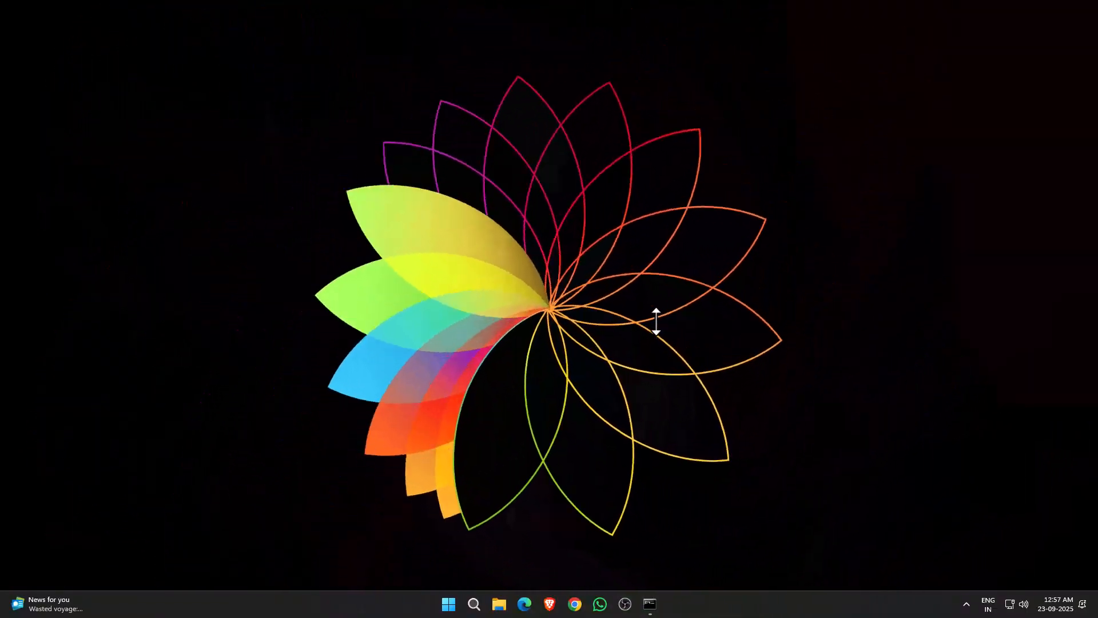
left_click(447, 605)
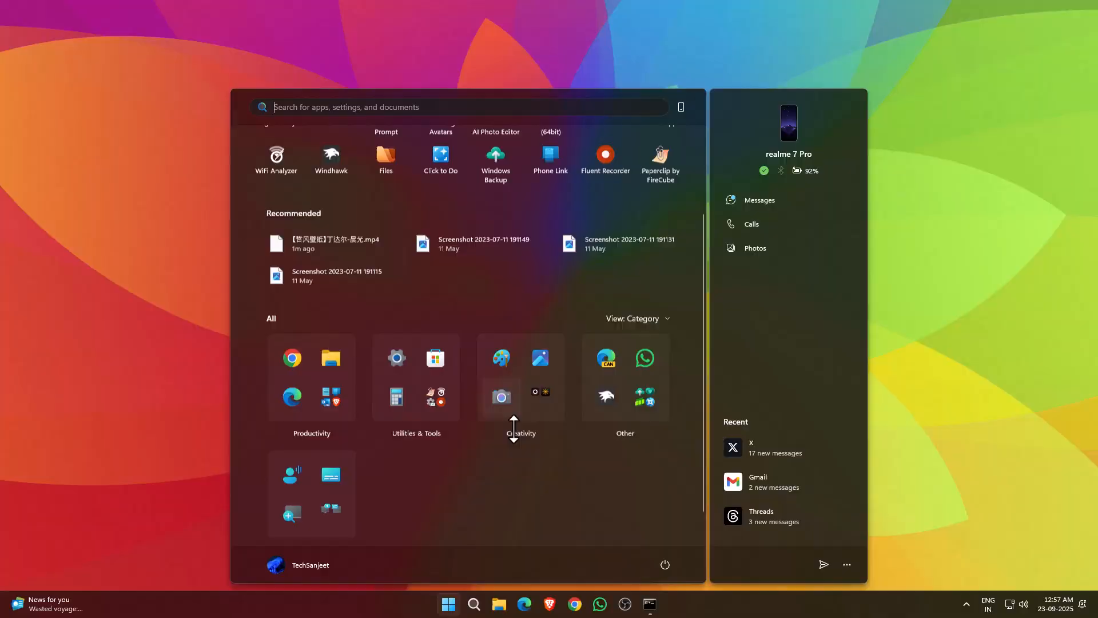